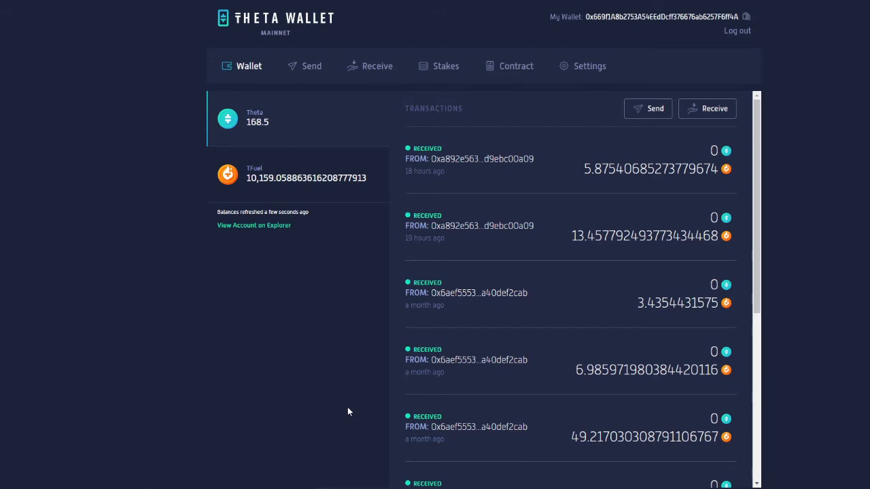
pyautogui.moveTo(733, 168)
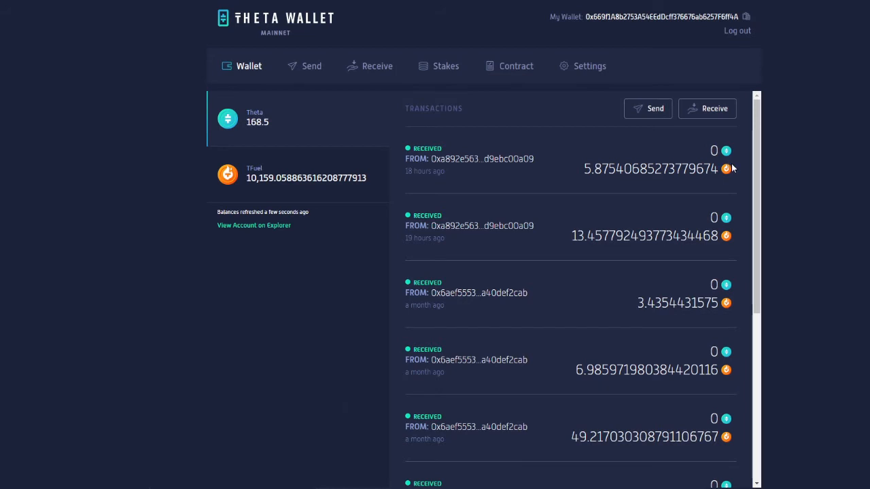
pyautogui.moveTo(600, 132)
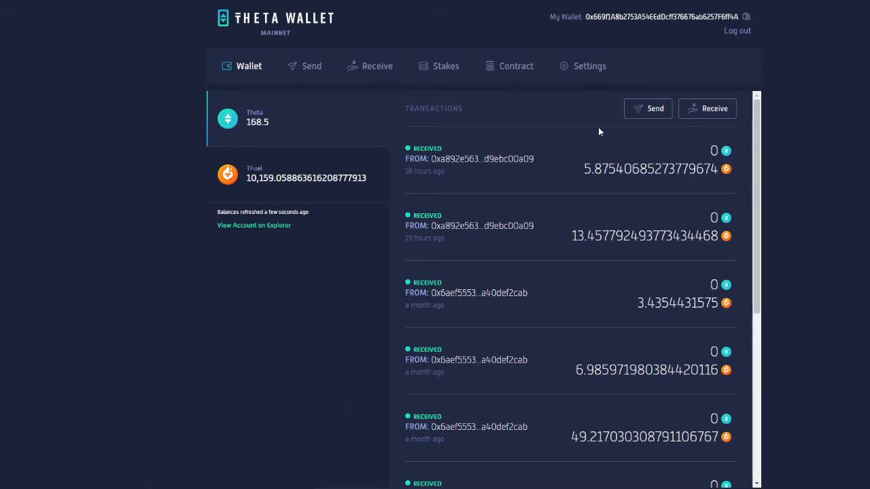
pyautogui.moveTo(565, 153)
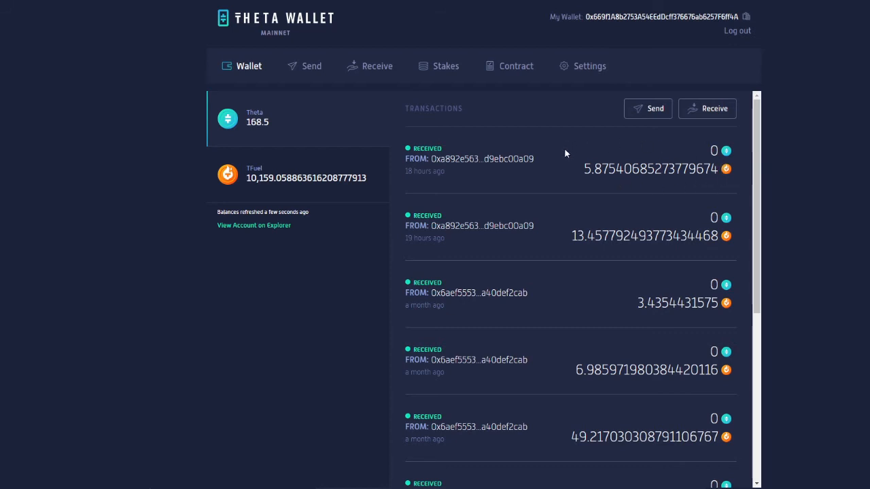
pyautogui.moveTo(556, 149)
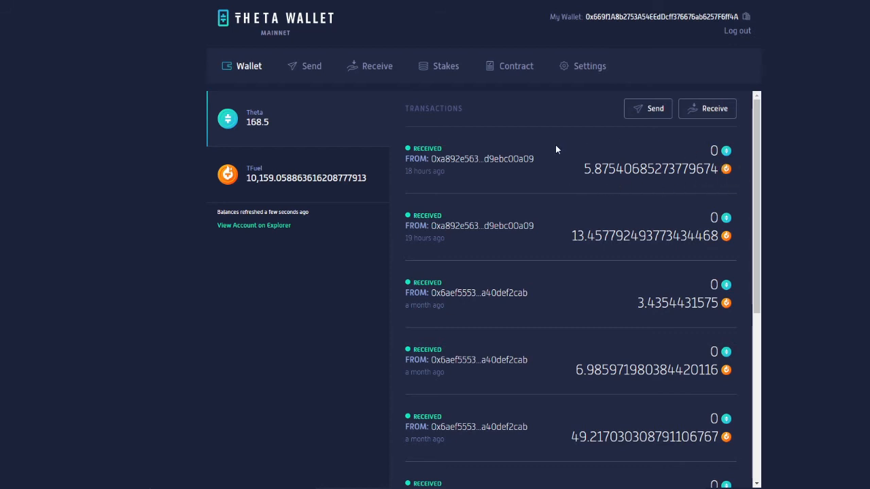
pyautogui.moveTo(495, 248)
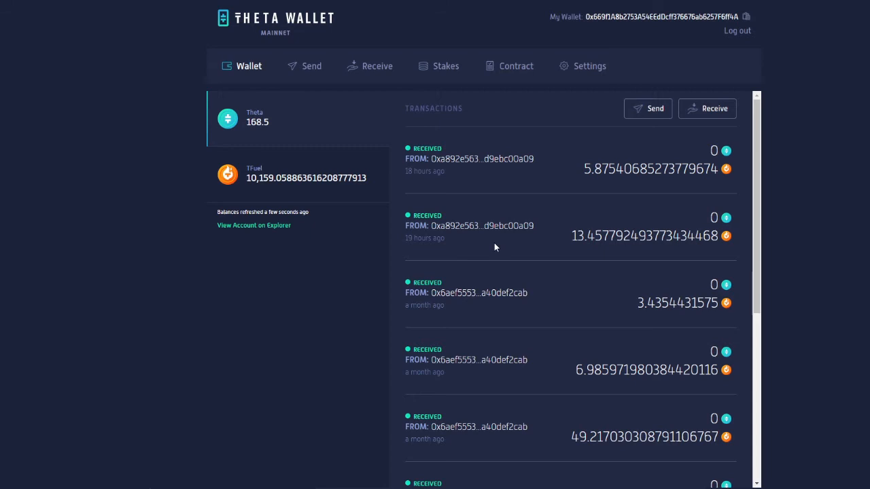
pyautogui.moveTo(499, 243)
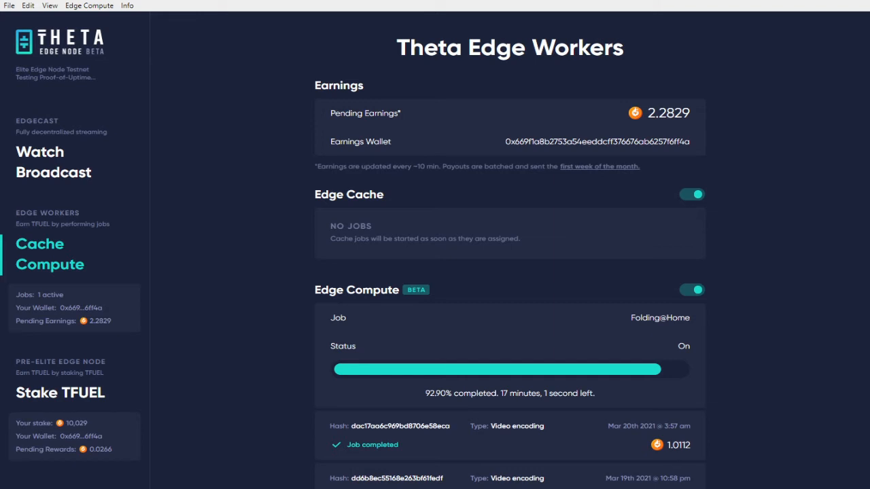
pyautogui.scroll(-3)
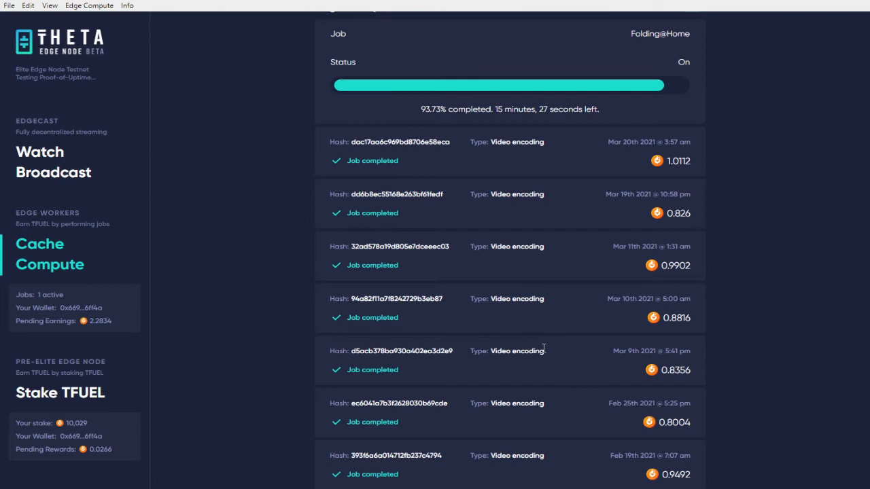
pyautogui.moveTo(428, 339)
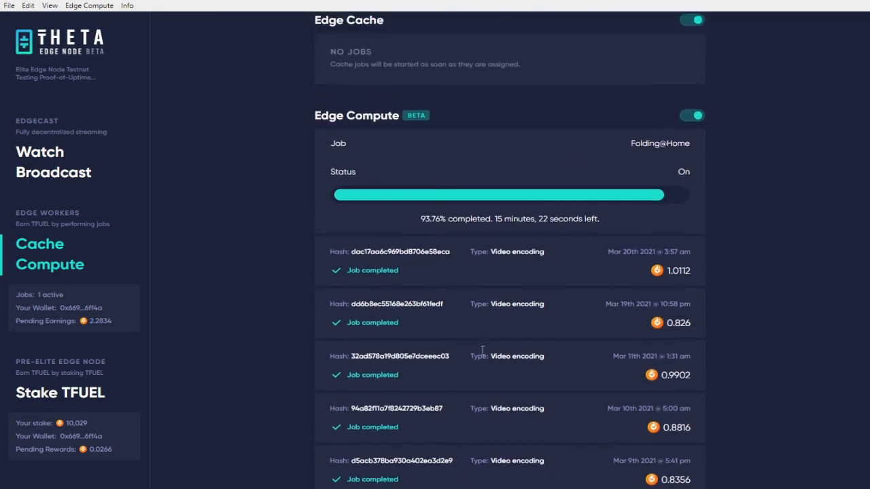
pyautogui.scroll(3)
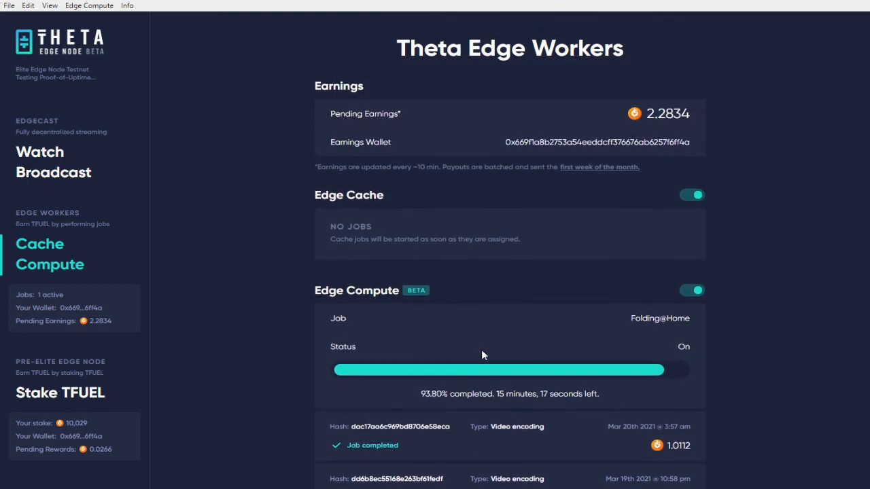
pyautogui.moveTo(807, 2)
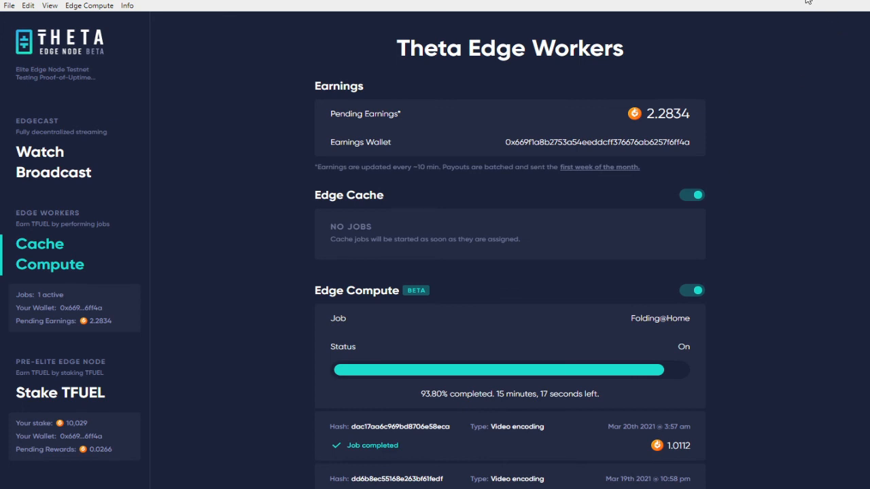